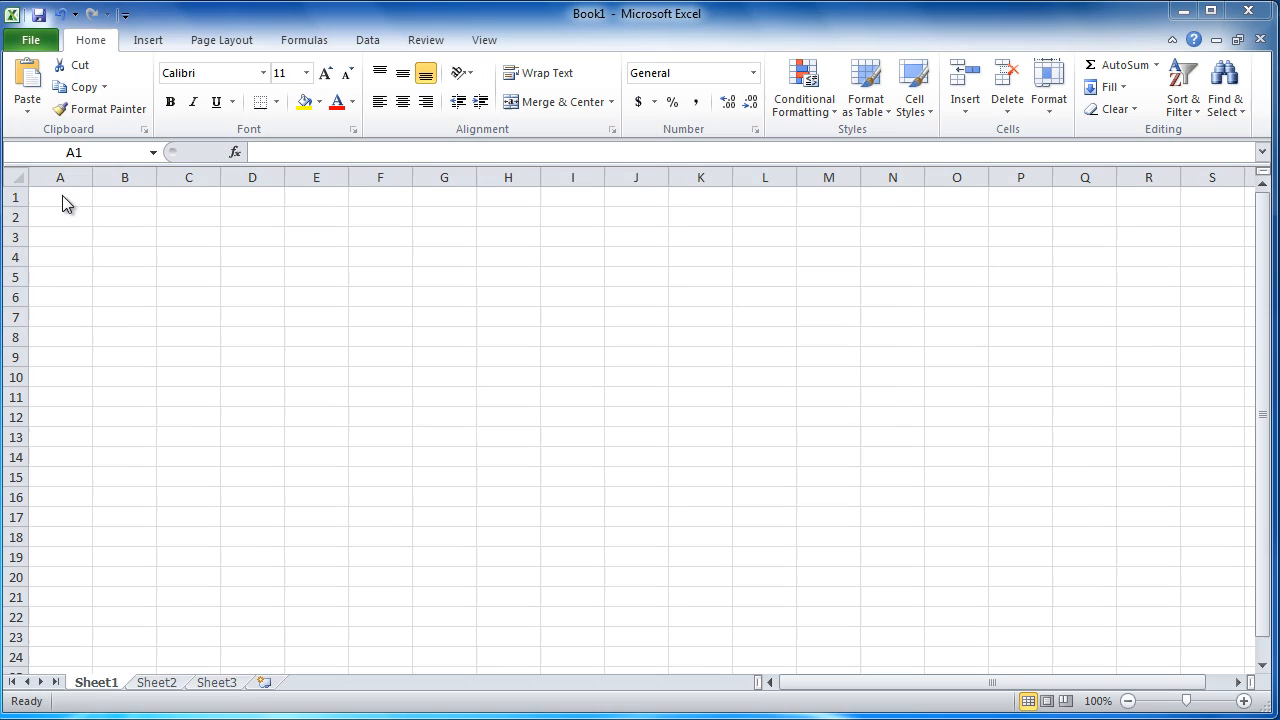
- Select cells A1, B1 and C1, then start editing cell C1
click(60, 196)
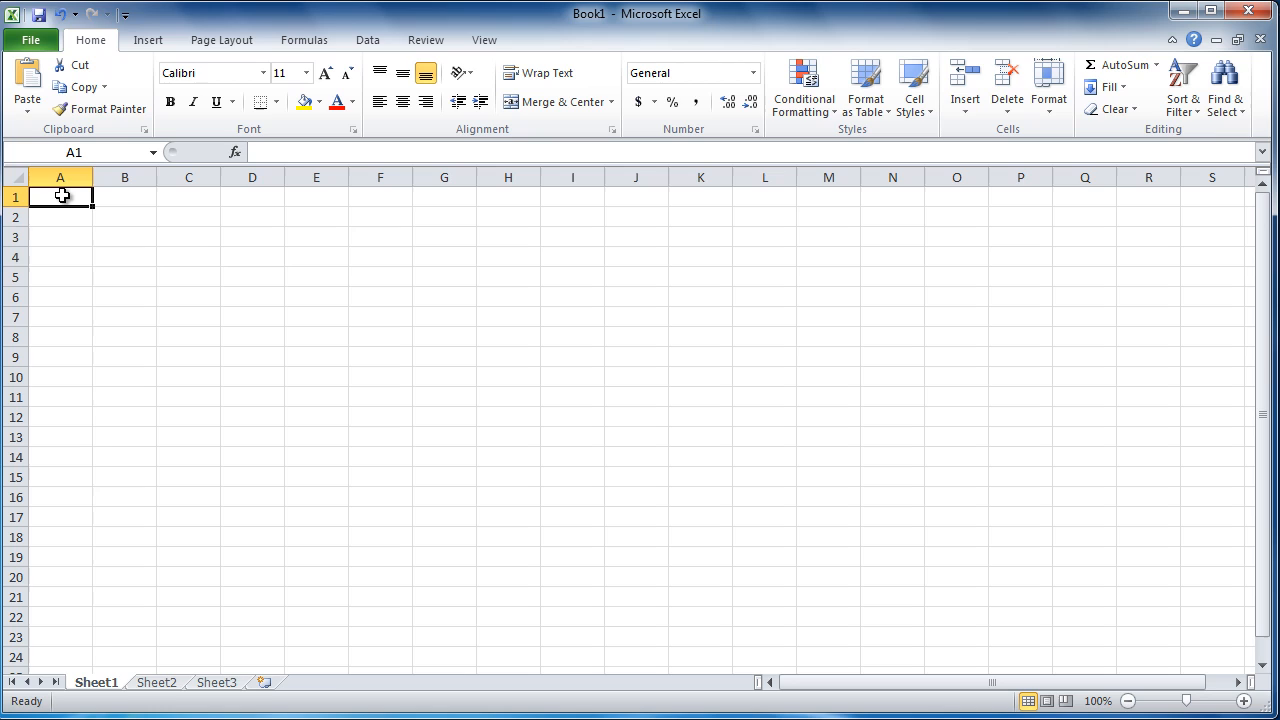
mouse_move(123, 209)
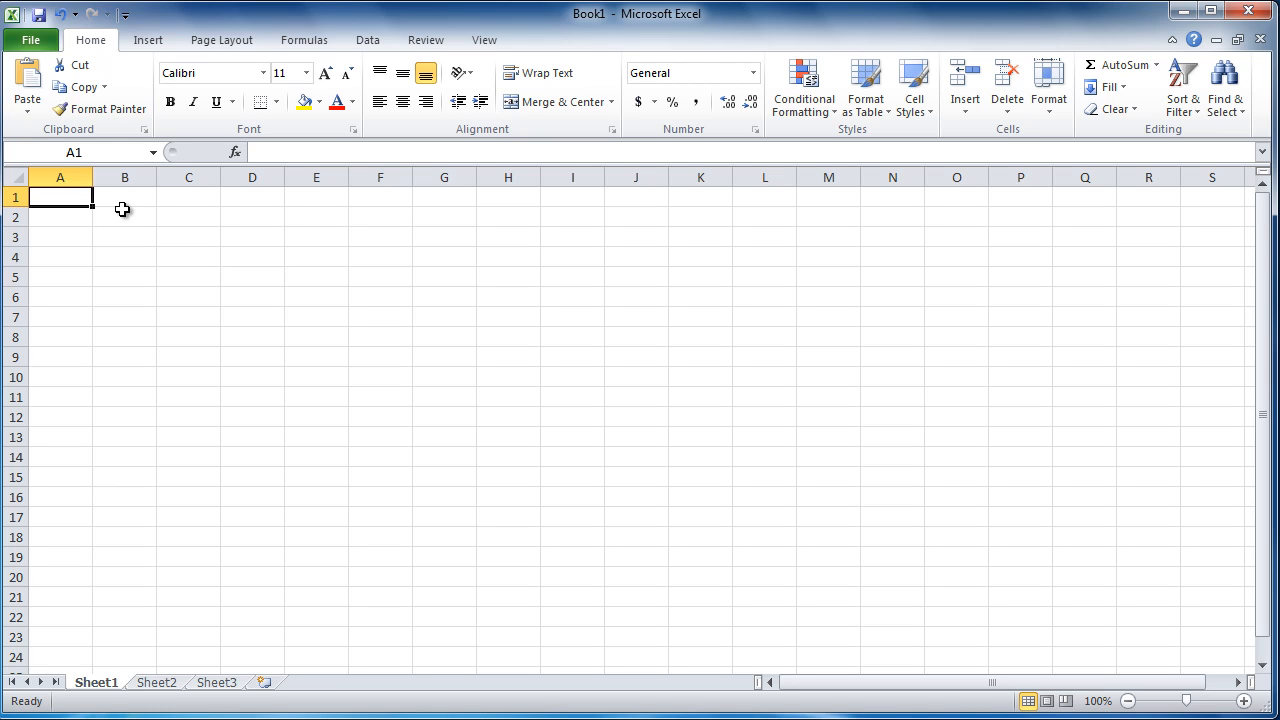
click(124, 196)
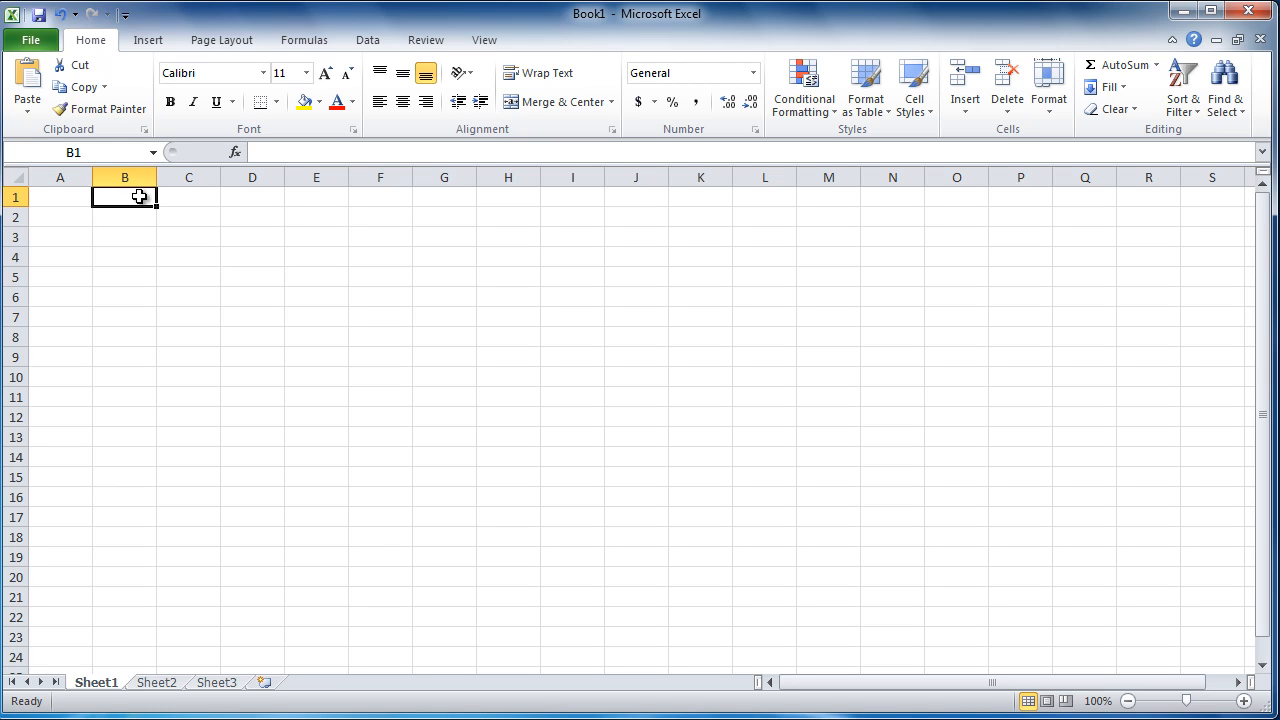
click(188, 197)
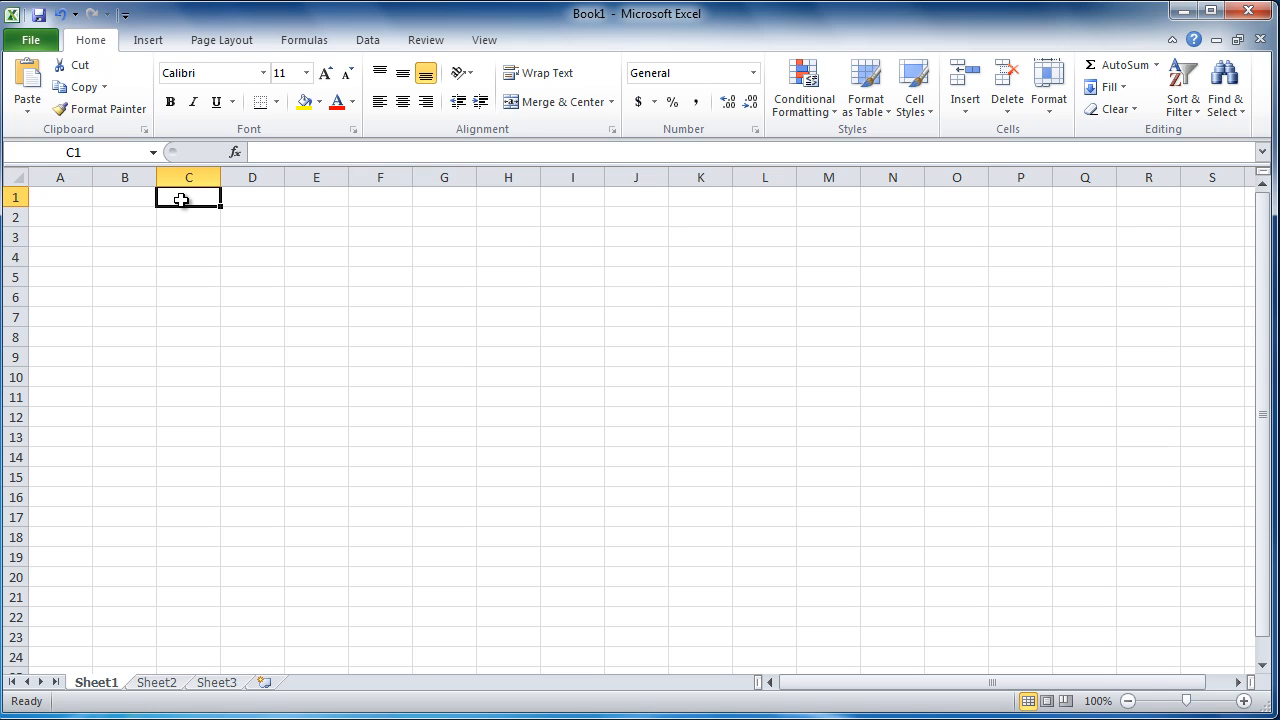
double_click(188, 197)
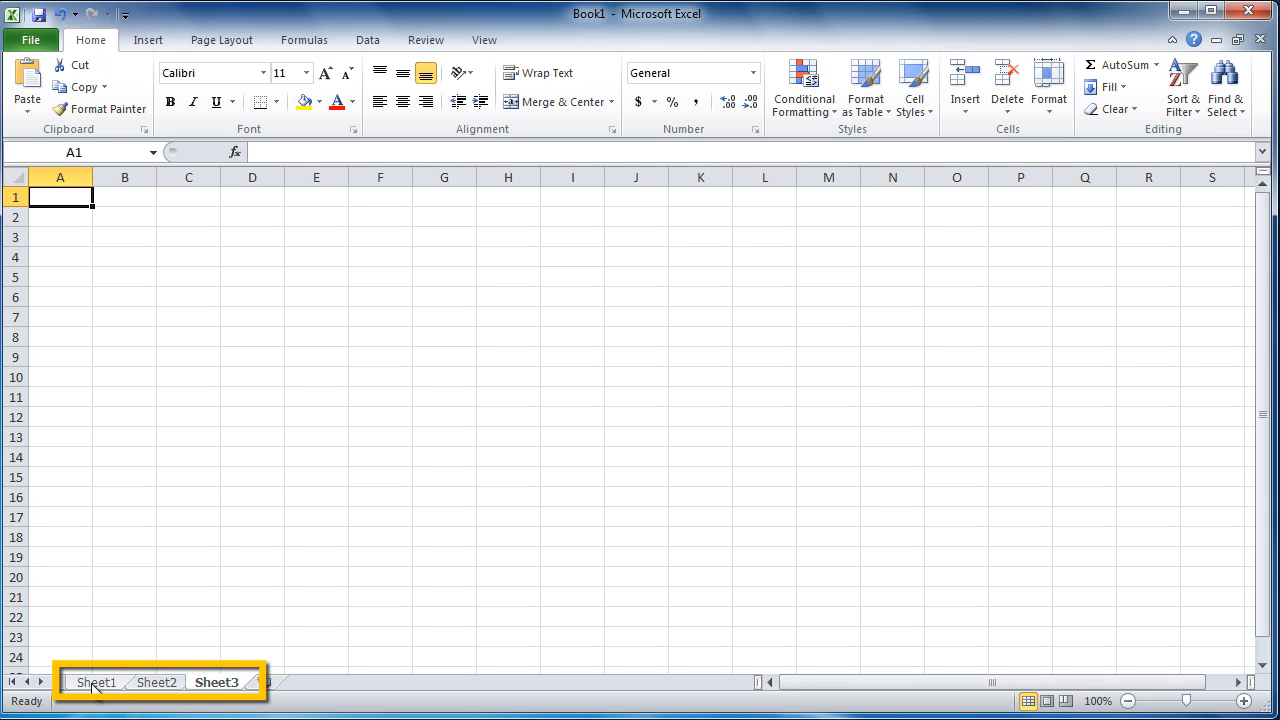
- Return to Sheet1 and zoom the sheet in to 150%
click(188, 197)
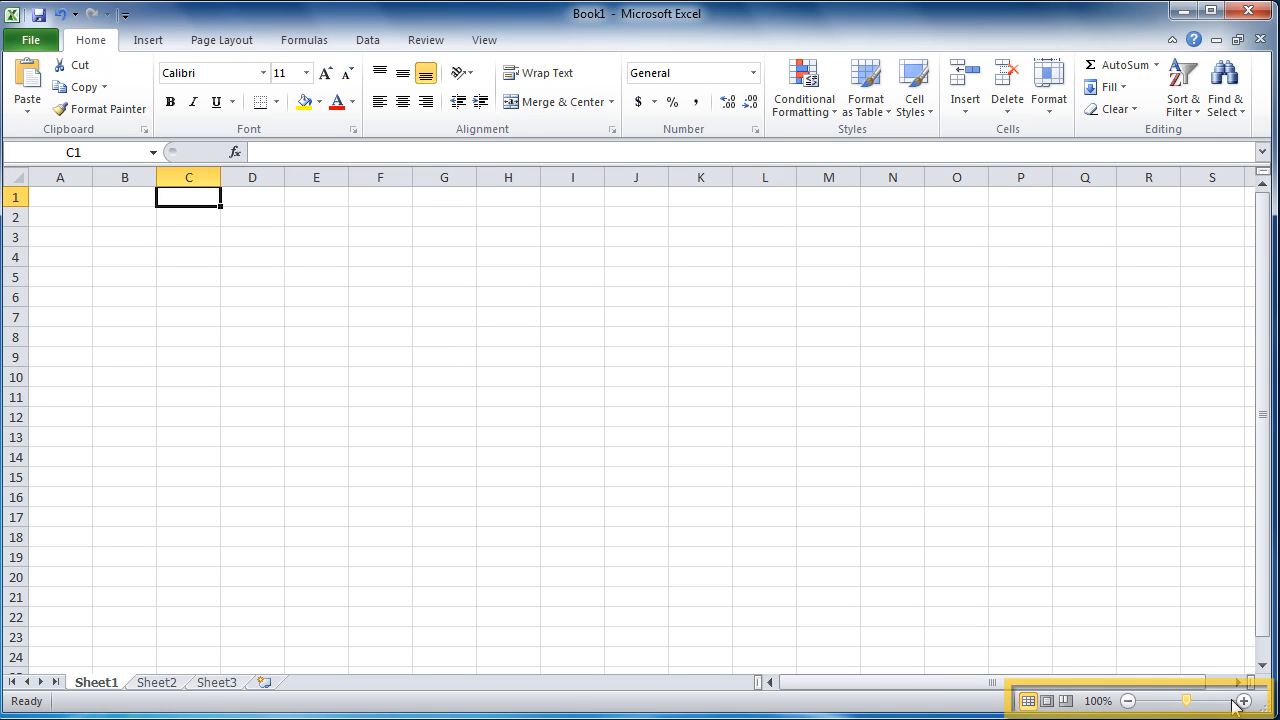
click(1244, 700)
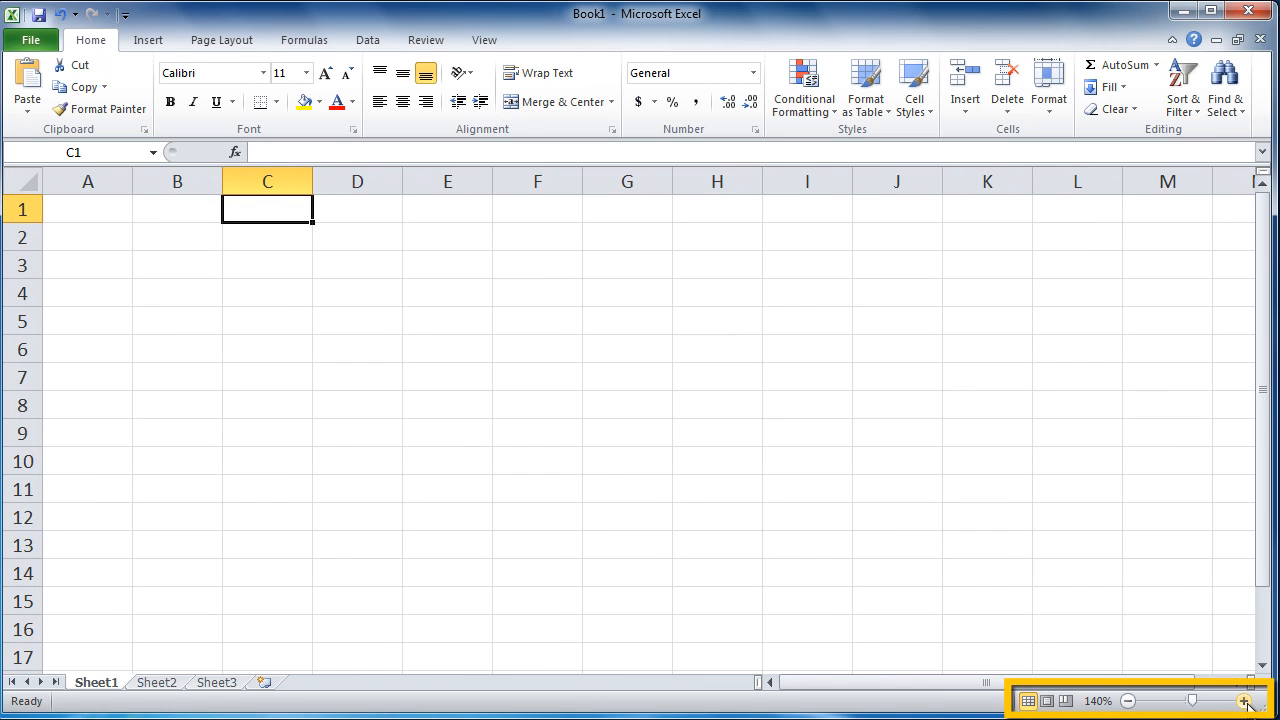
click(1246, 700)
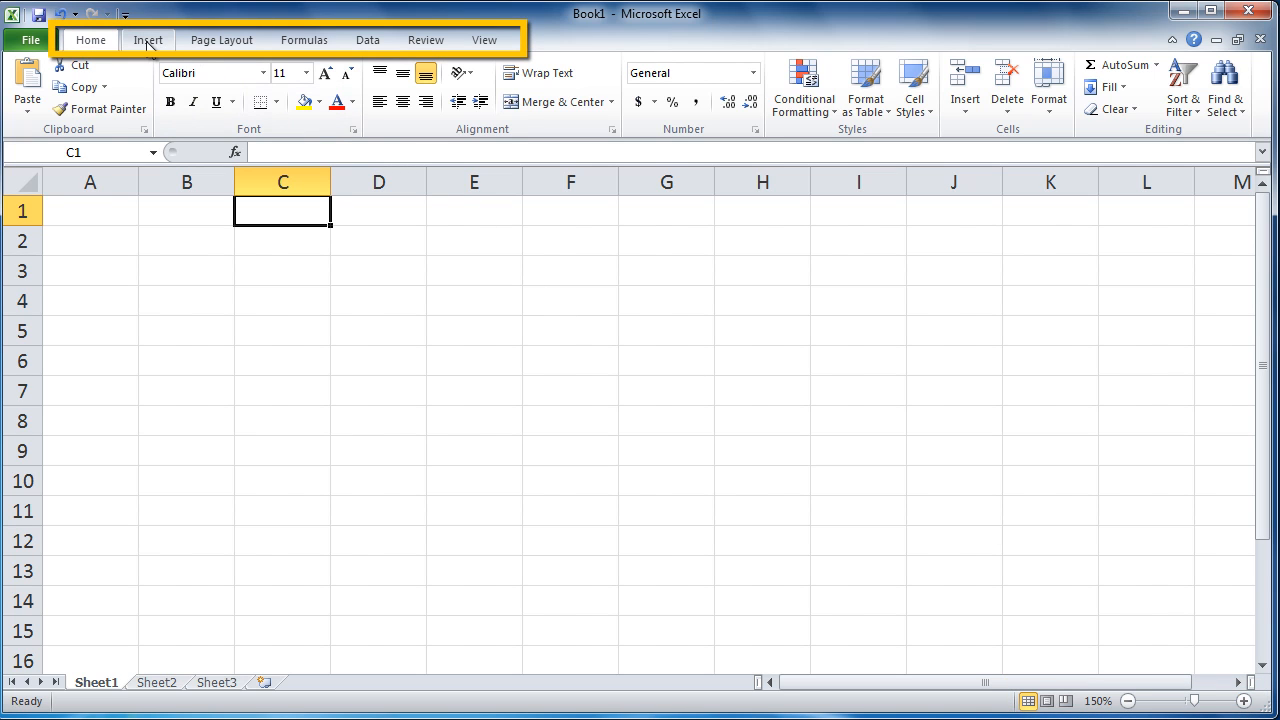
- Browse the Insert and Formulas ribbon commands, then view Book1's File Info page
click(148, 40)
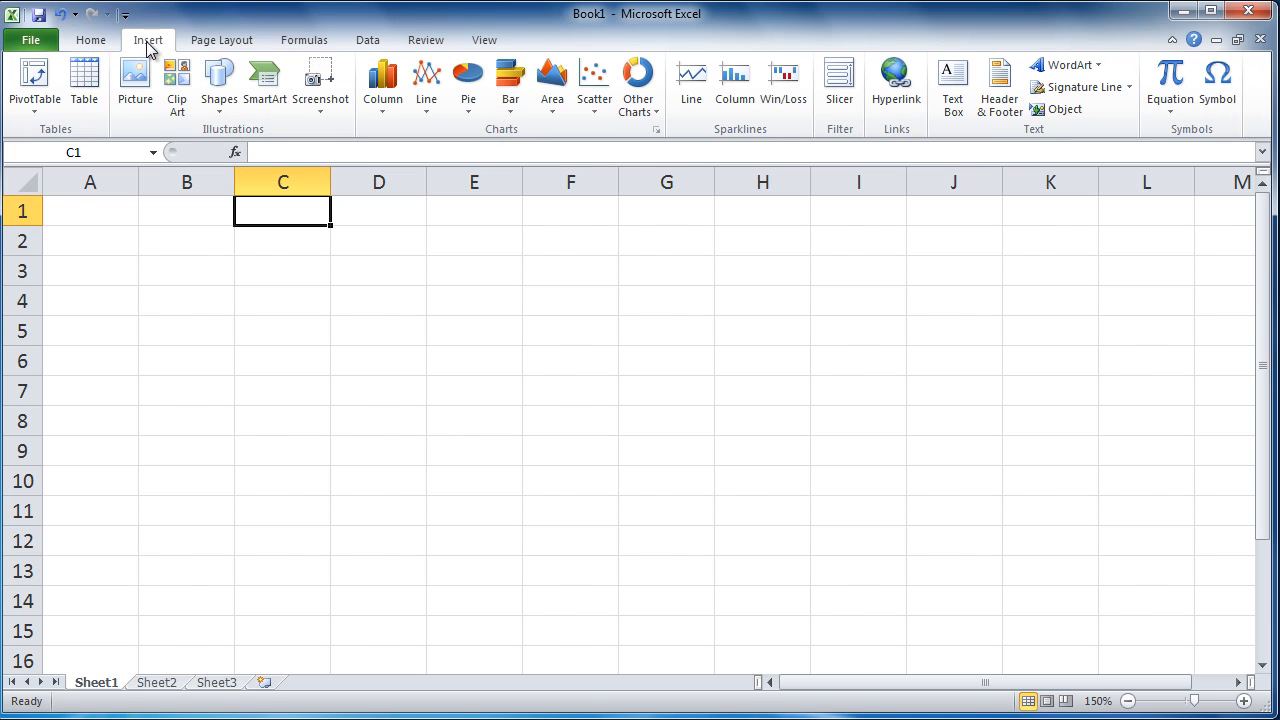
mouse_move(304, 40)
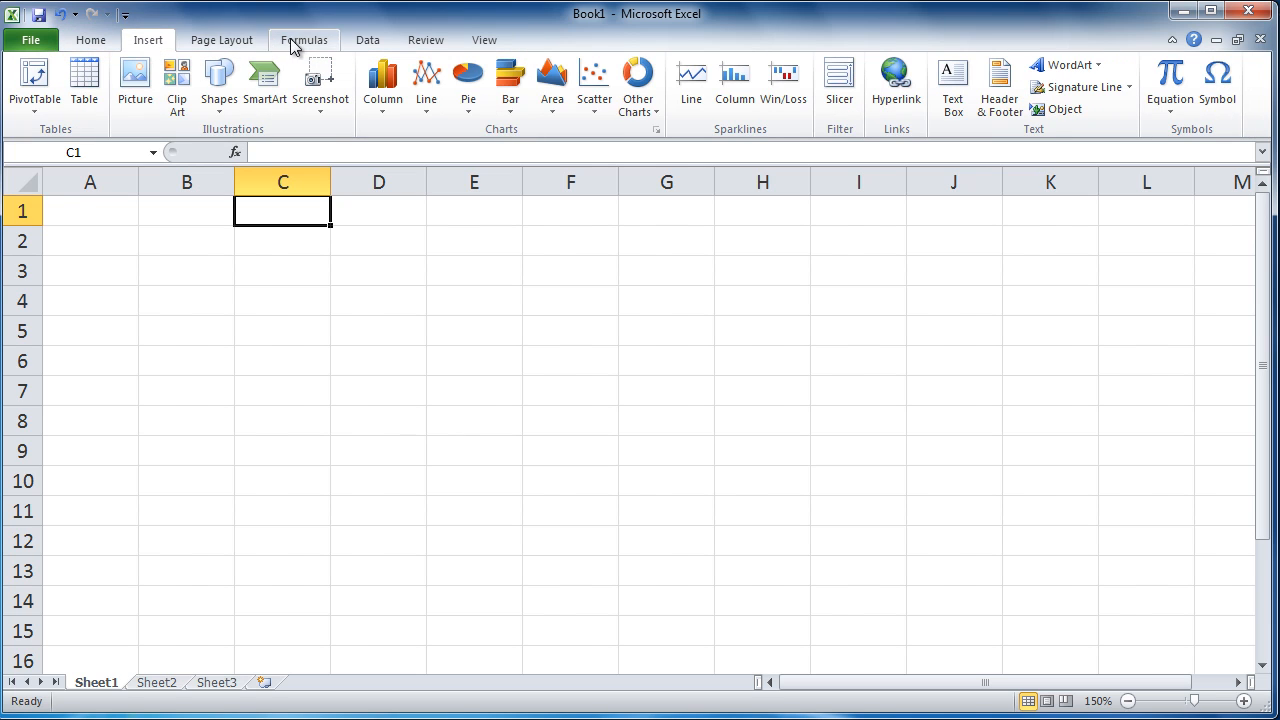
click(304, 40)
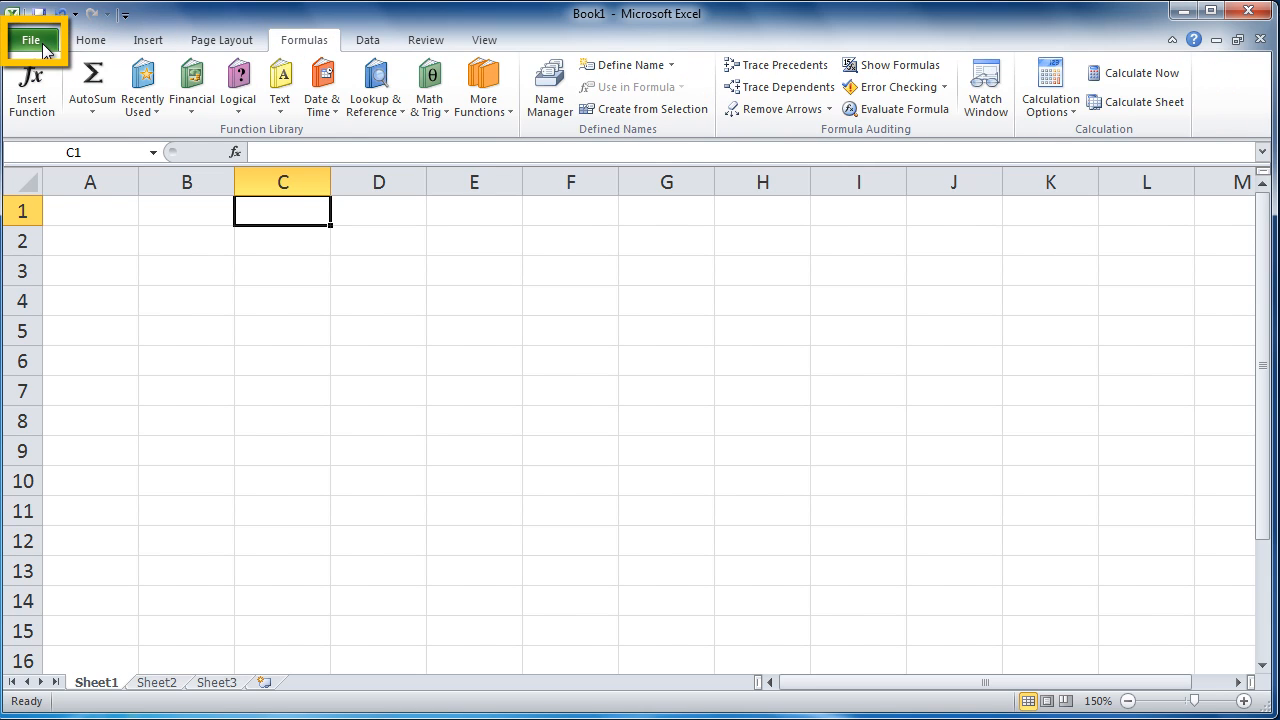
click(31, 40)
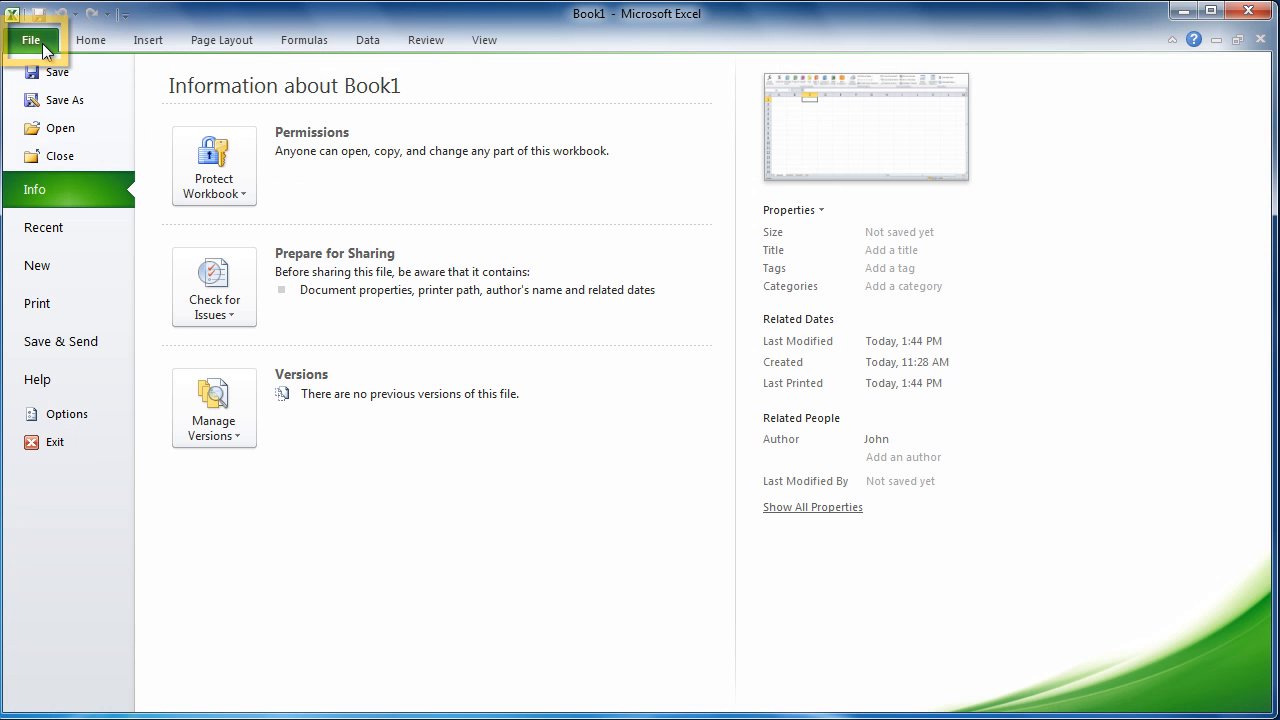